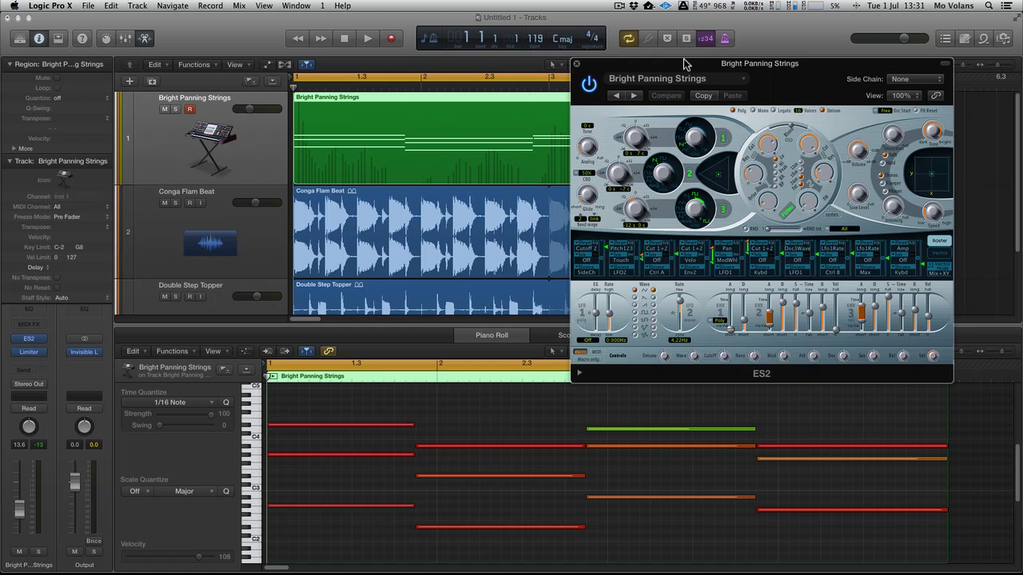
- Audition the Bright Panning Strings pad and move the ES2 window to screen centre
click(367, 38)
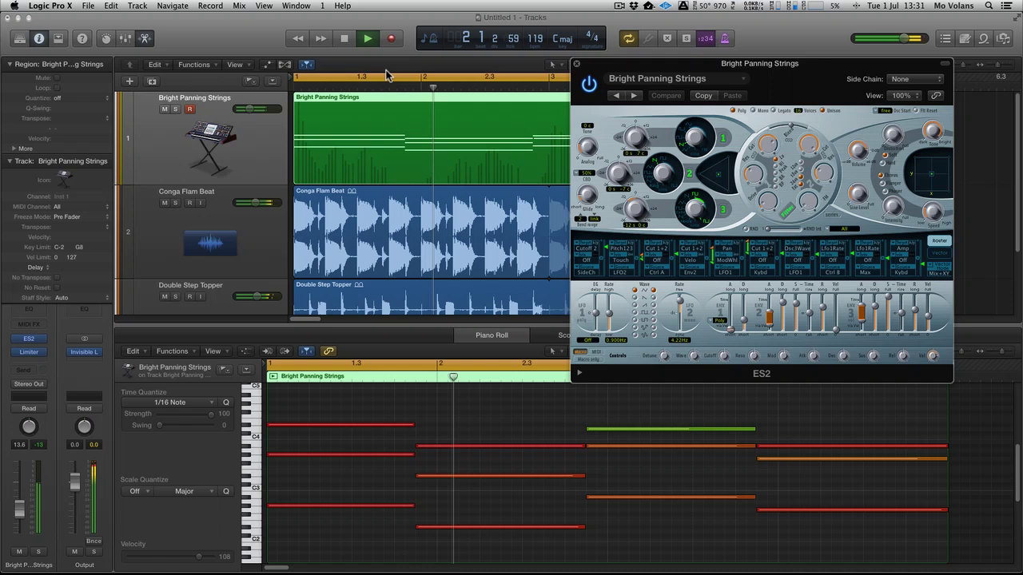
click(367, 38)
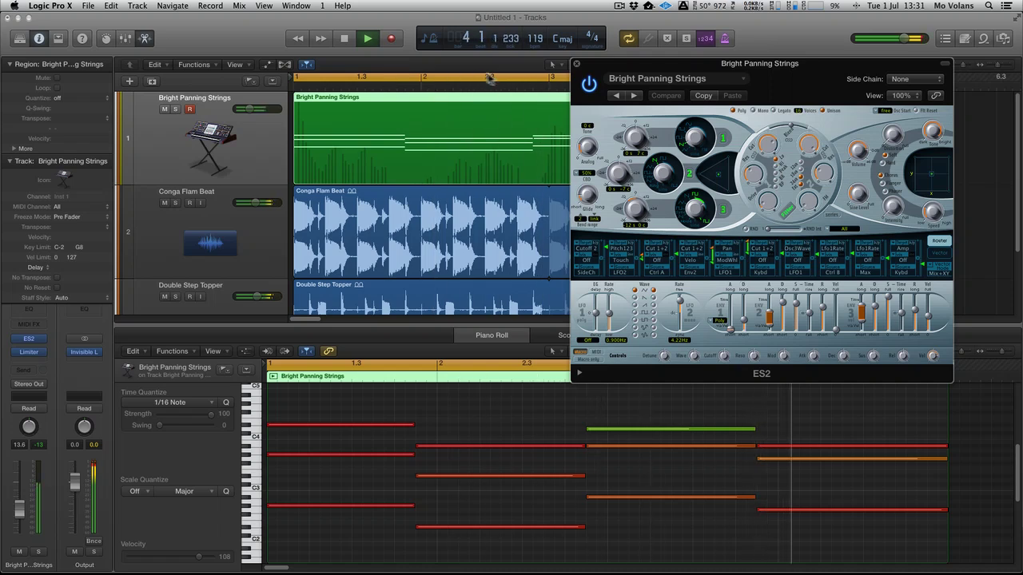
drag(759, 64, 543, 103)
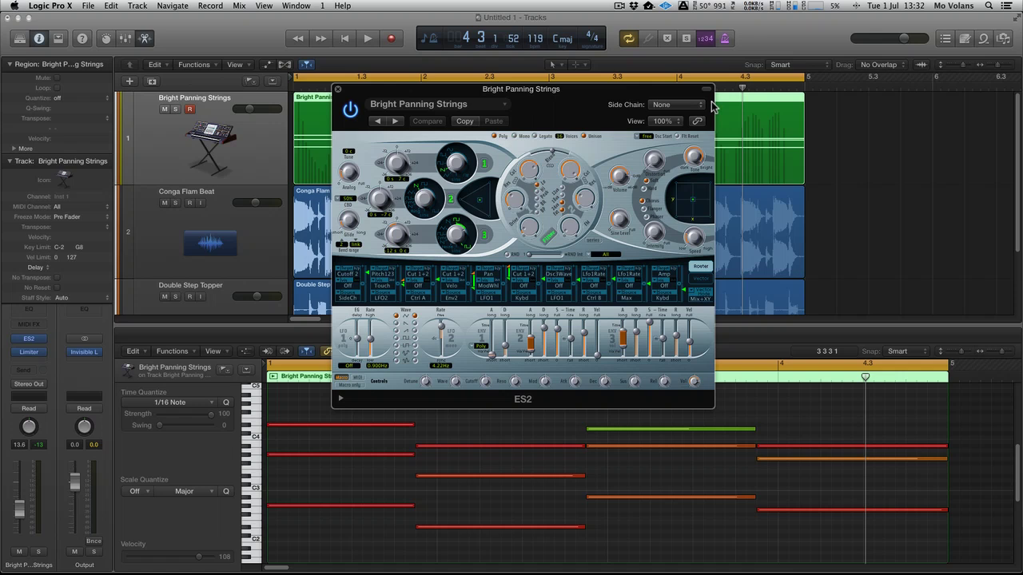
- Set the ES2 side-chain source to Audio 1 – Conga Flam Beat
click(675, 105)
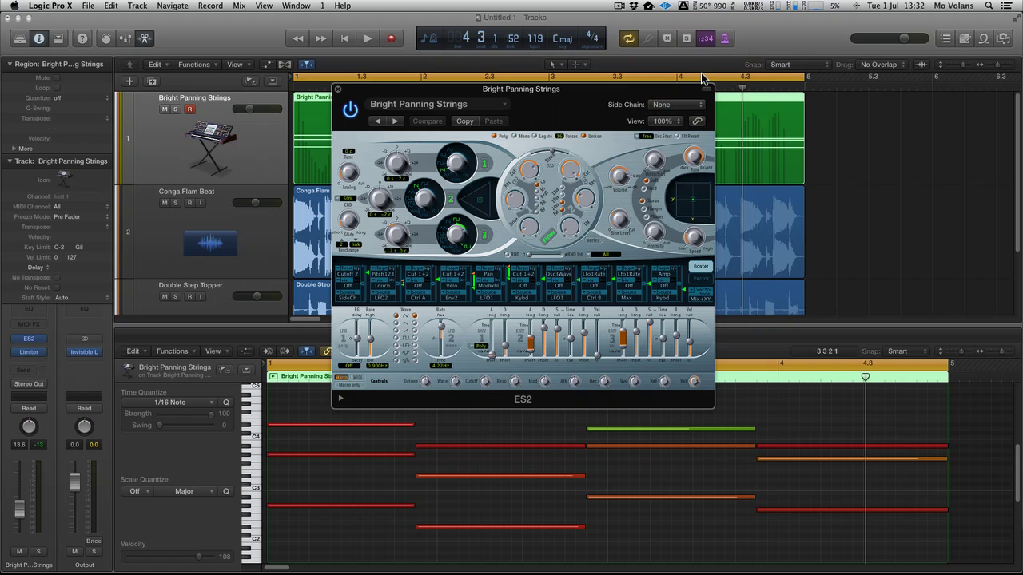
mouse_move(689, 108)
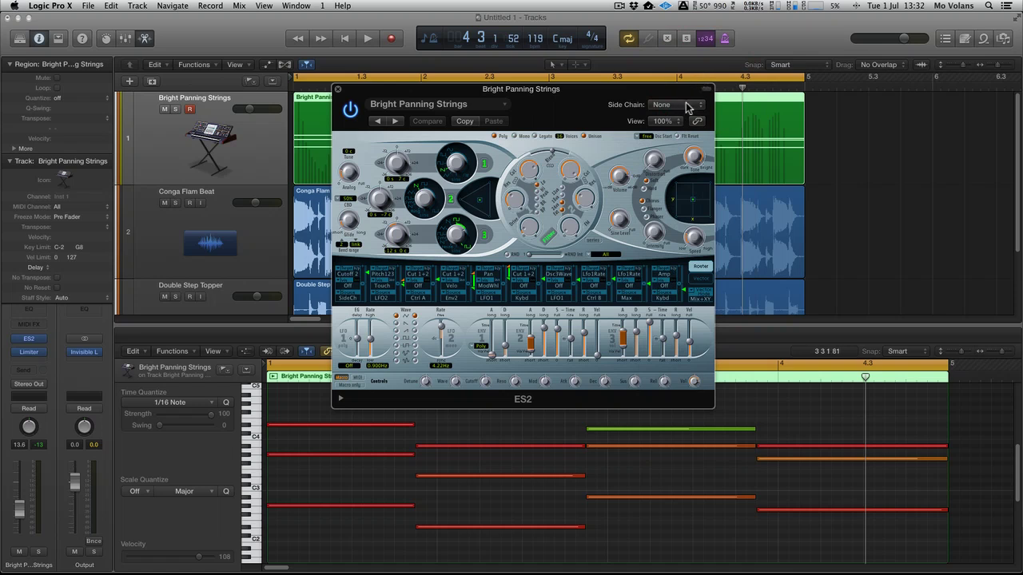
click(671, 105)
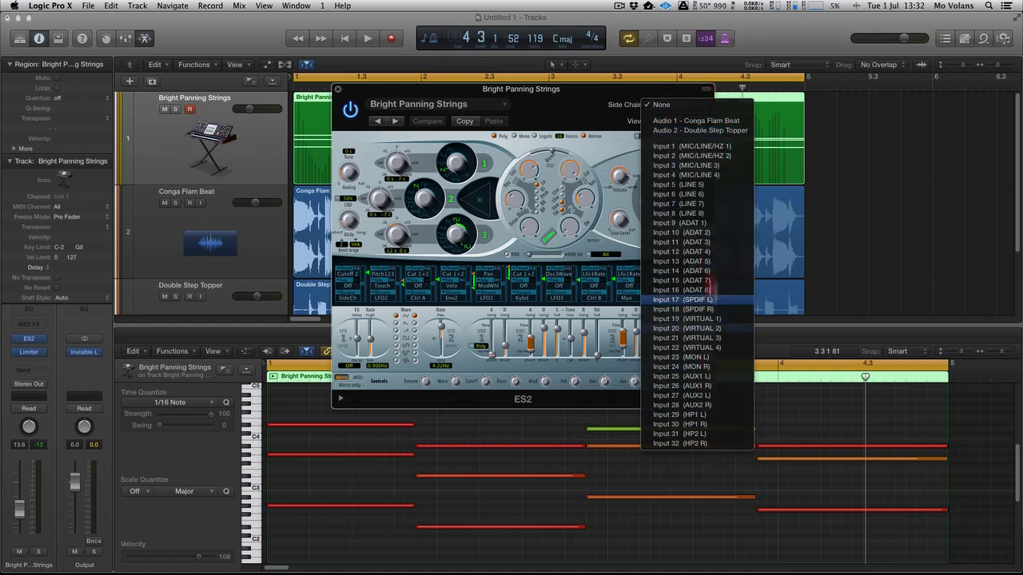
mouse_move(699, 175)
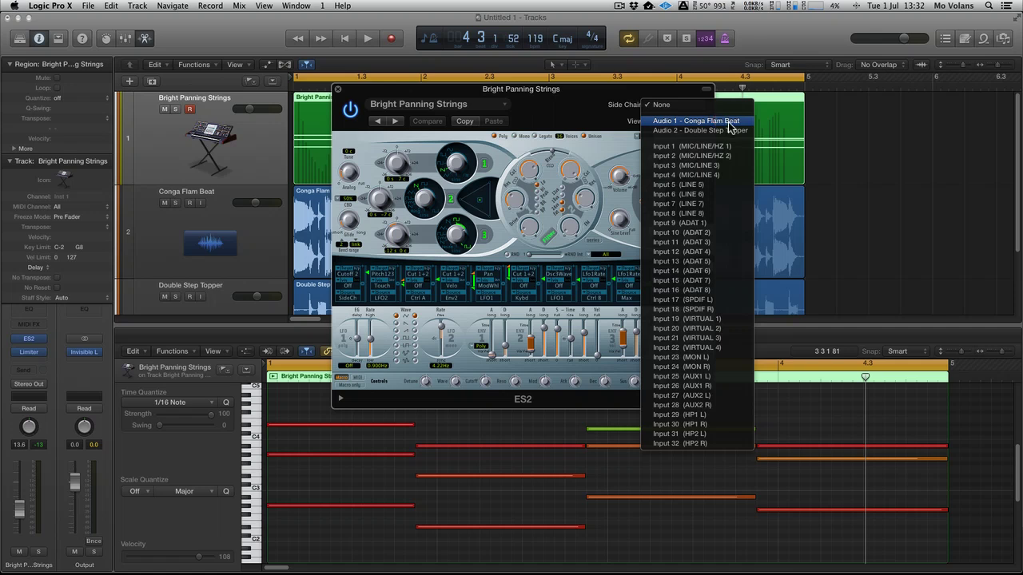
click(696, 120)
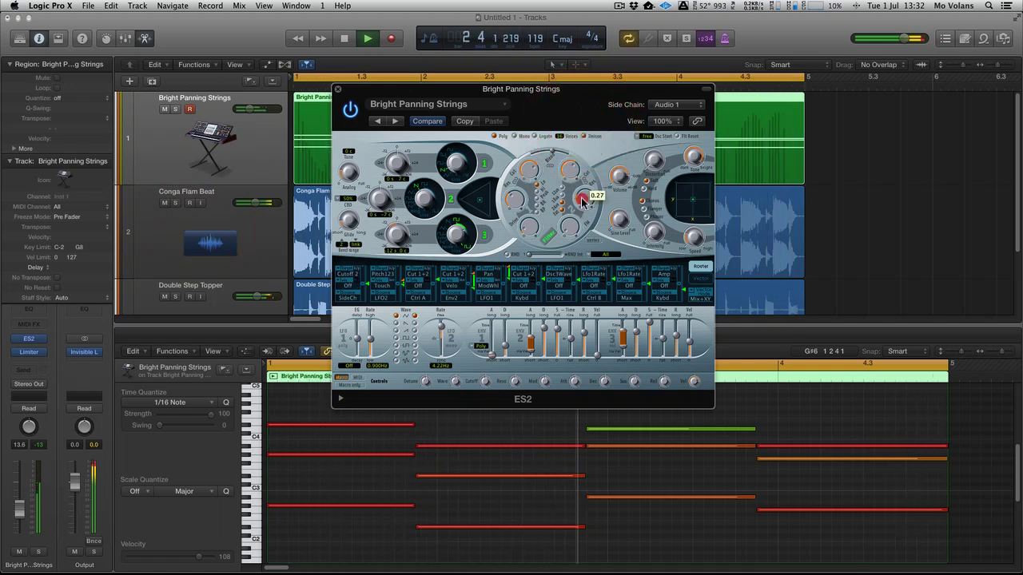
- Nudge the filter cutoff up and pick the Filter 2 cutoff modulation source
drag(588, 200, 587, 188)
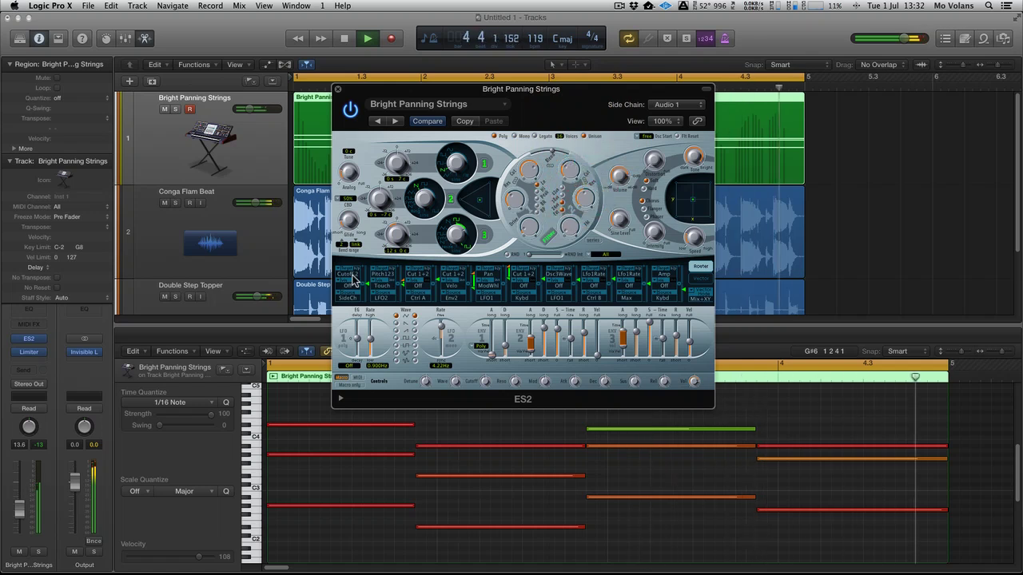
click(350, 276)
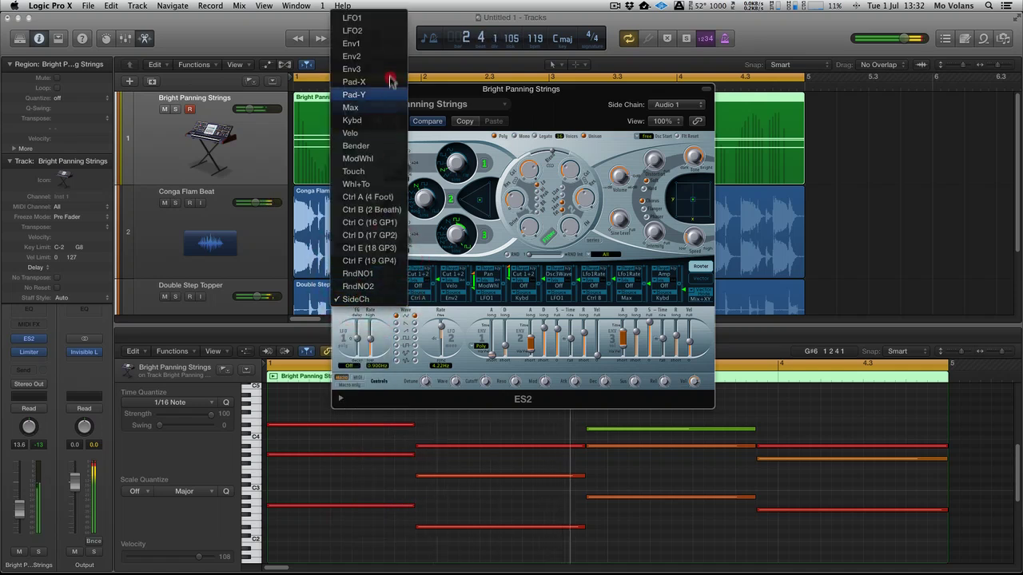
mouse_move(371, 120)
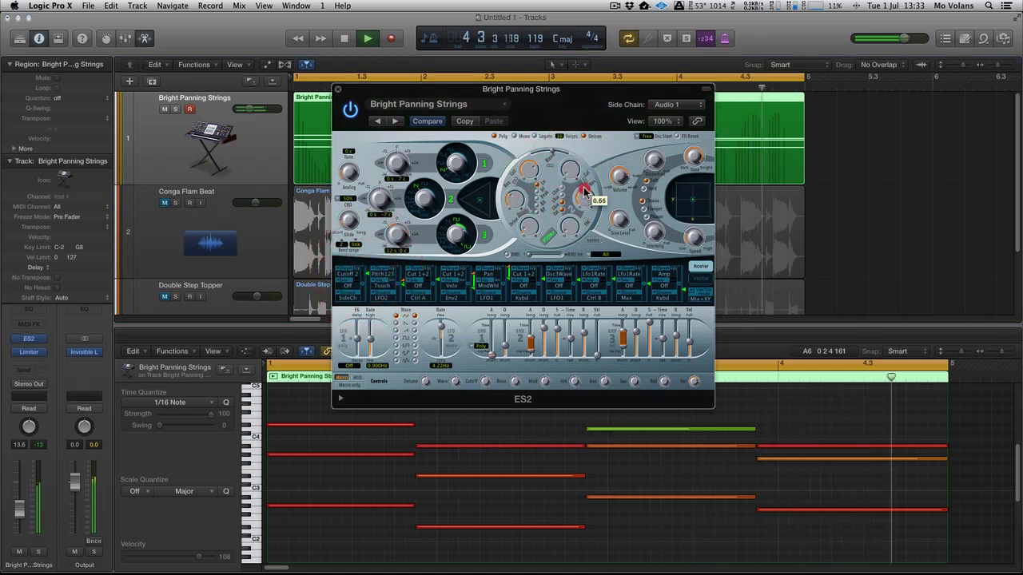
- Raise the filter cutoff to 0.66 and reopen the side-chain source list
drag(583, 192, 583, 182)
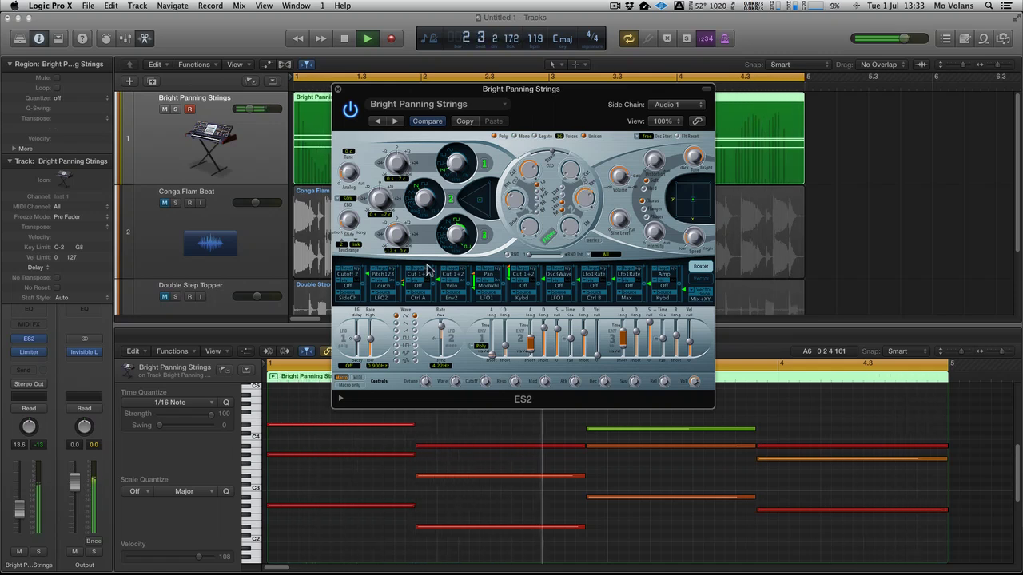
click(676, 105)
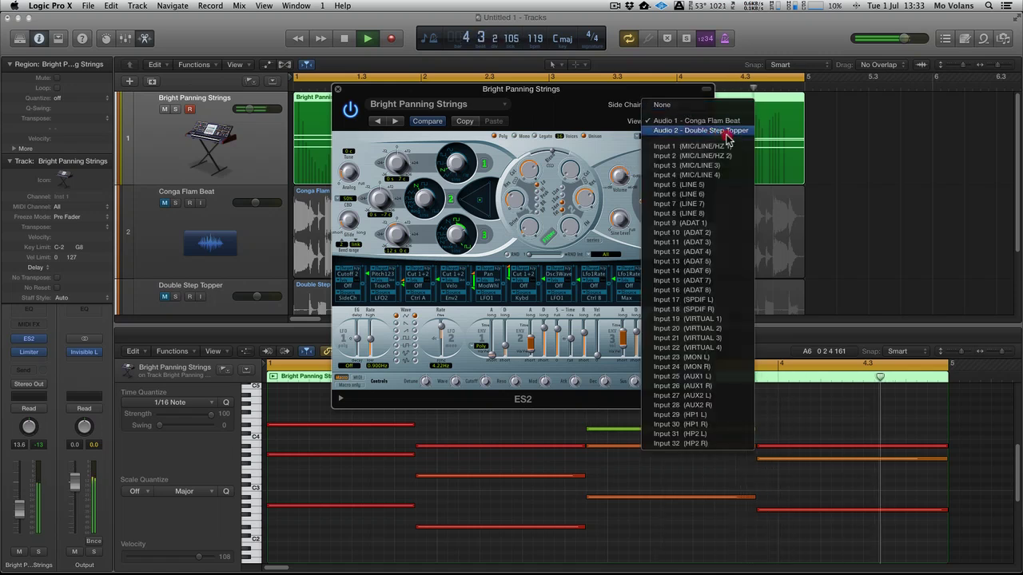
- Choose Audio 2 – Double Step Topper as the ES2 side-chain source
click(699, 131)
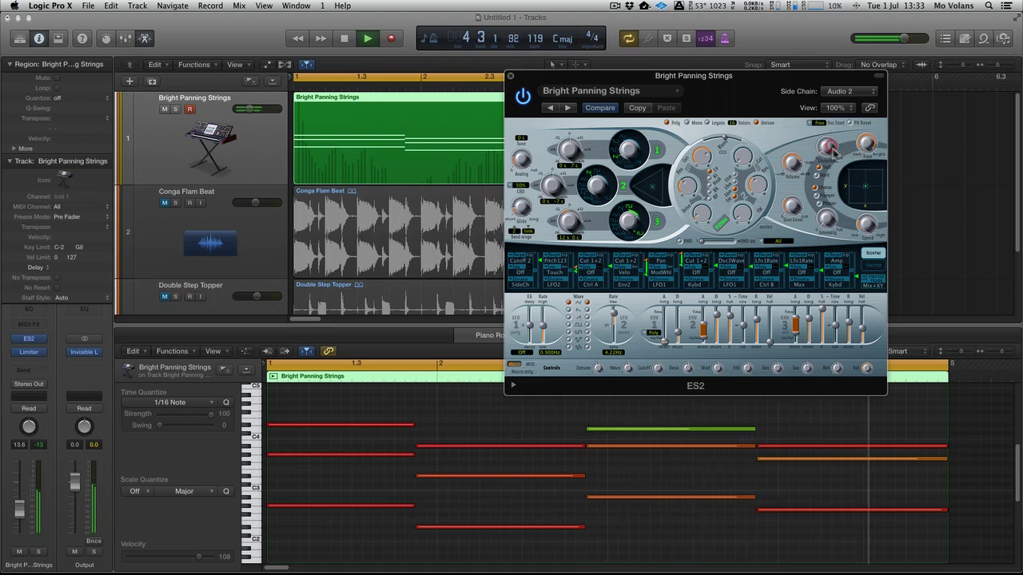
- Lower the filter cutoff to about 0.25 and raise Cutoff 2/SideCh intensity to 0.61
drag(831, 200, 831, 207)
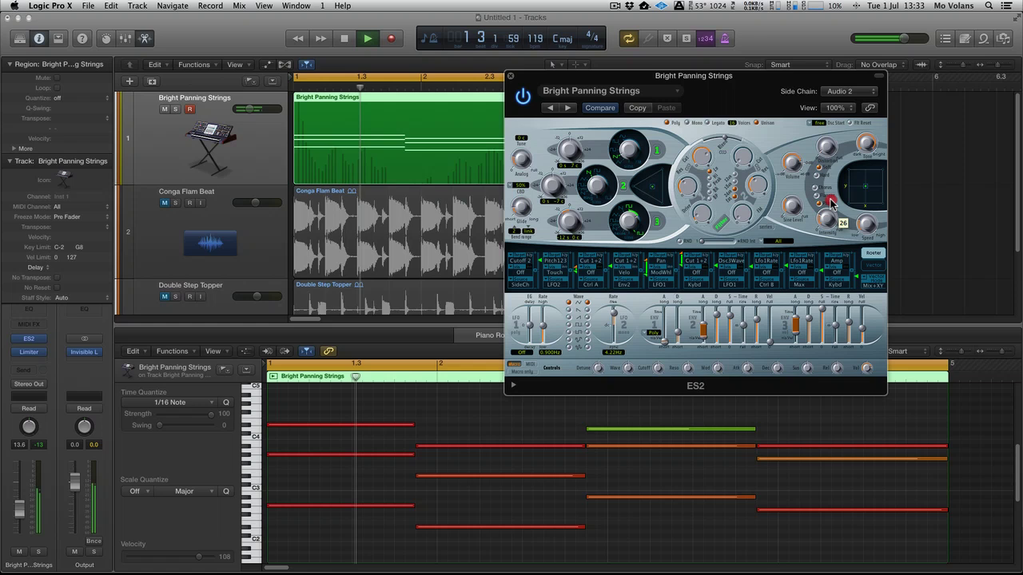
drag(831, 206, 831, 219)
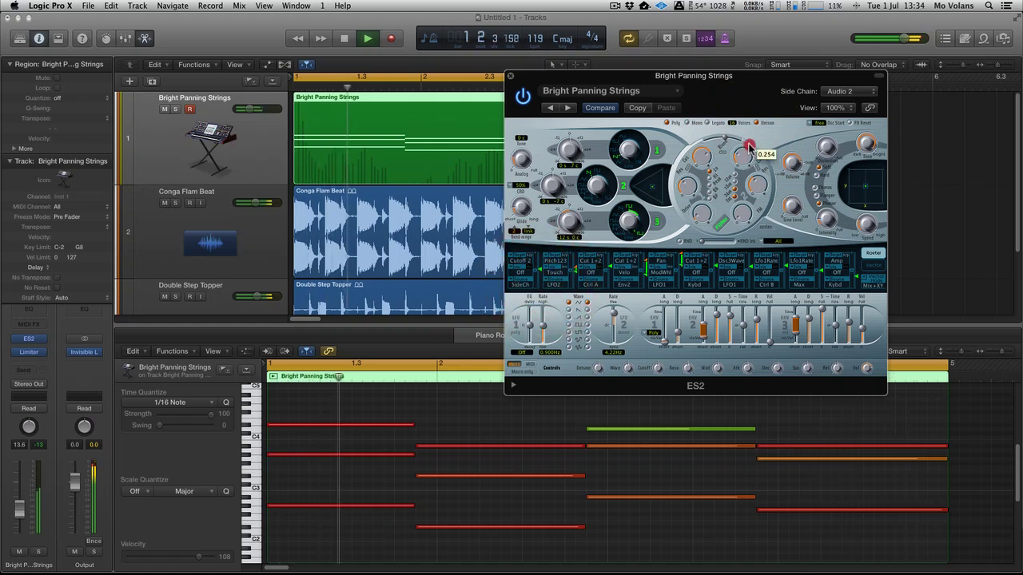
drag(747, 144, 749, 156)
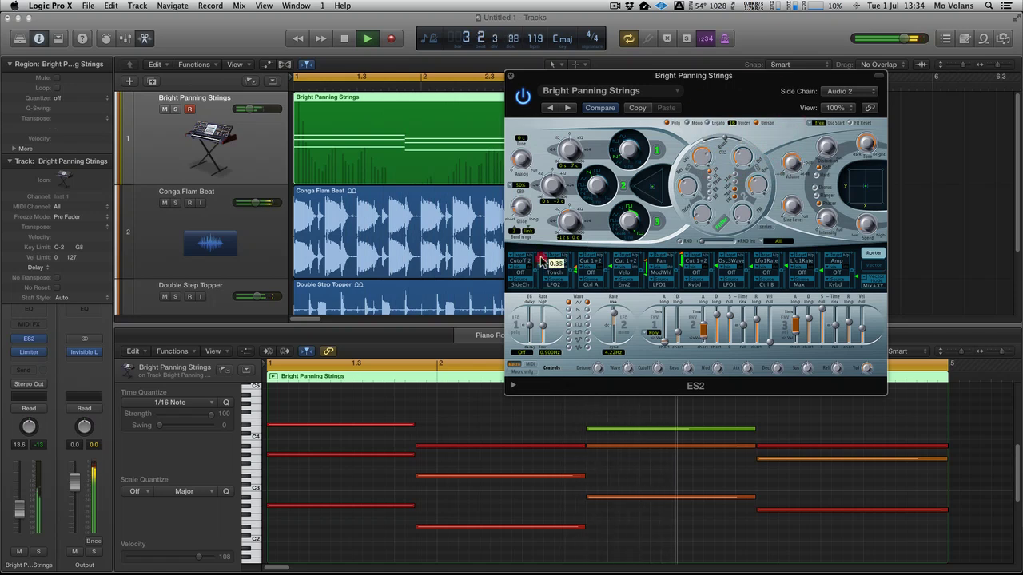
drag(544, 260, 543, 248)
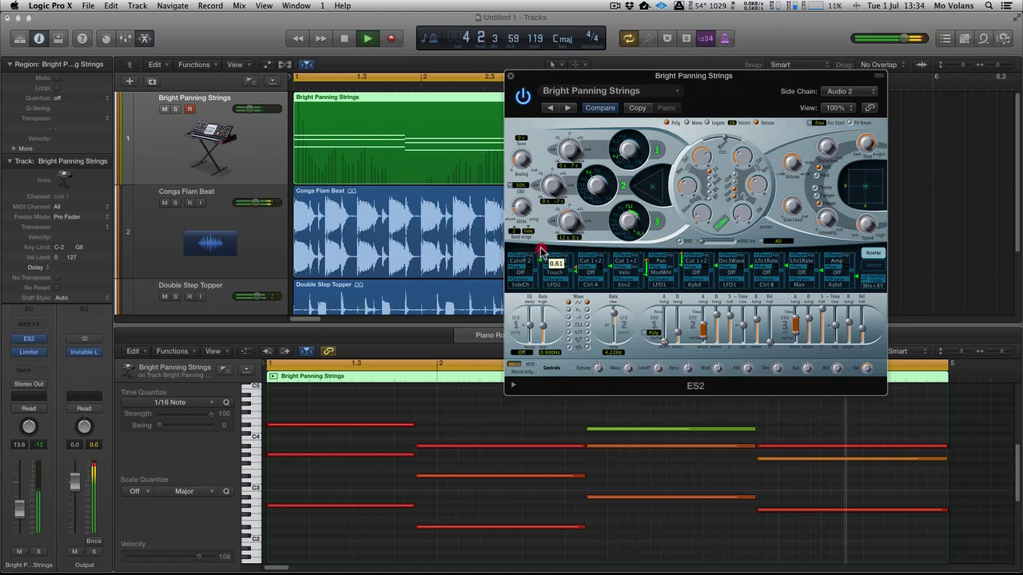